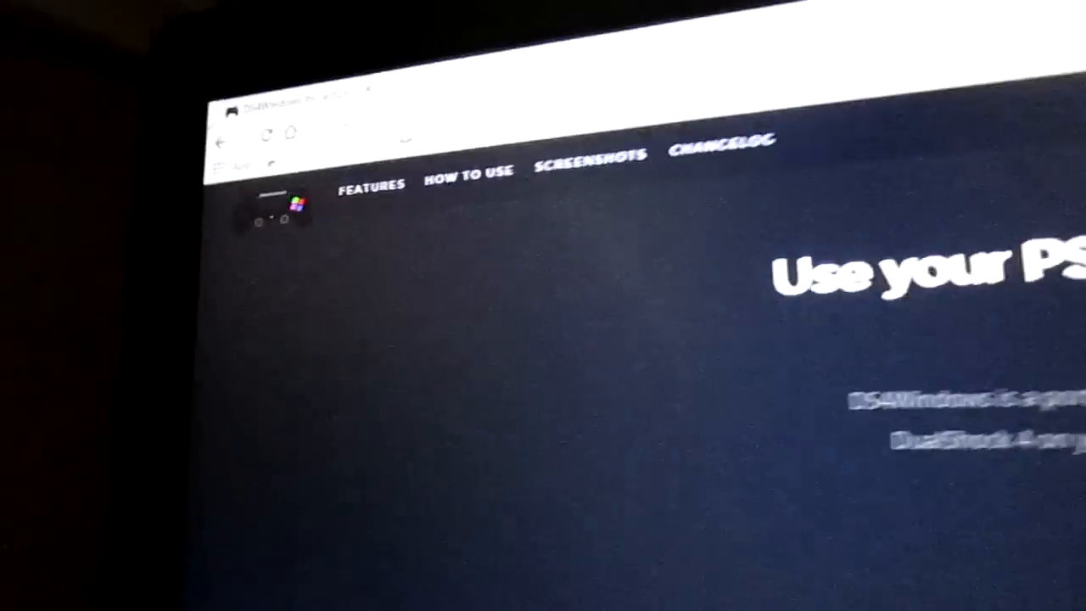
Step: Scroll the DS4Windows website and follow Download Now to the GitHub release page
{"action": "scroll", "scroll_direction": "down", "scroll_amount": 3}
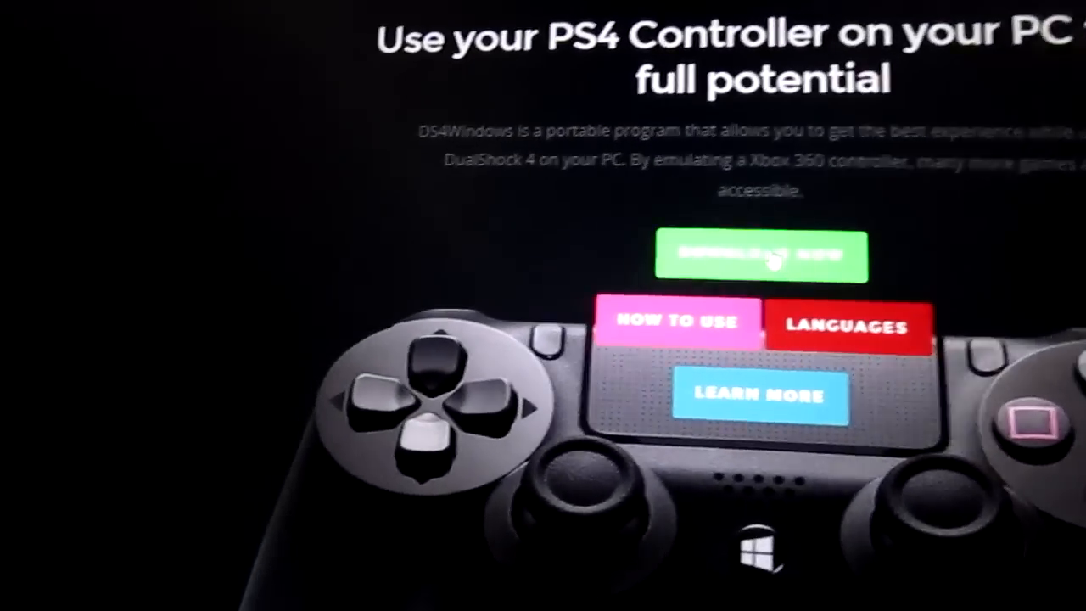
{"action": "left_click", "coordinate": [759, 254]}
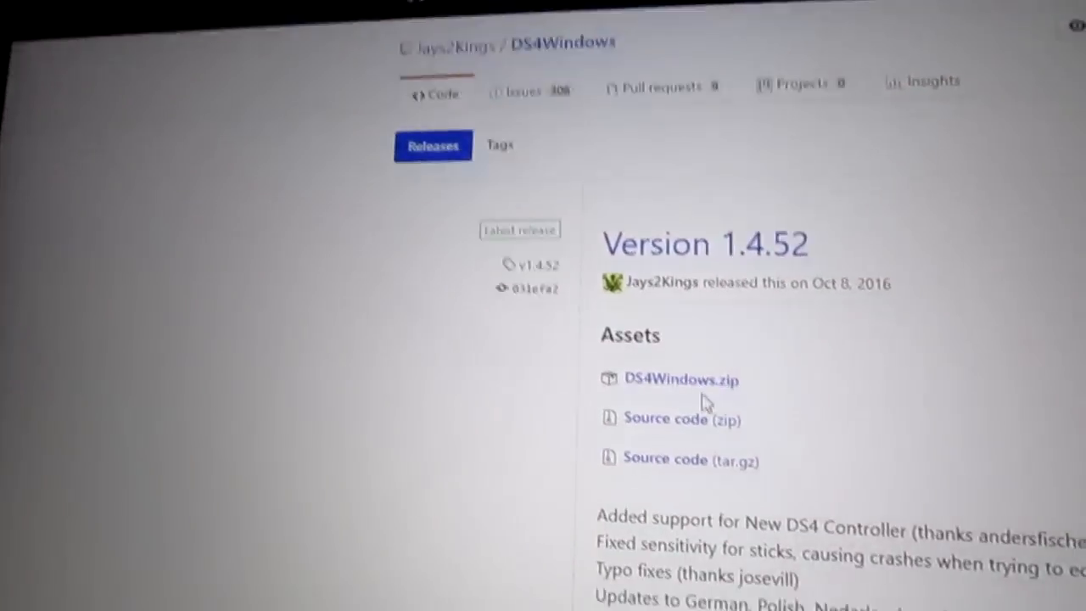
Step: Scroll the Version 1.4.52 release page down to the DS4Windows.zip asset
{"action": "scroll", "scroll_direction": "down", "scroll_amount": 3}
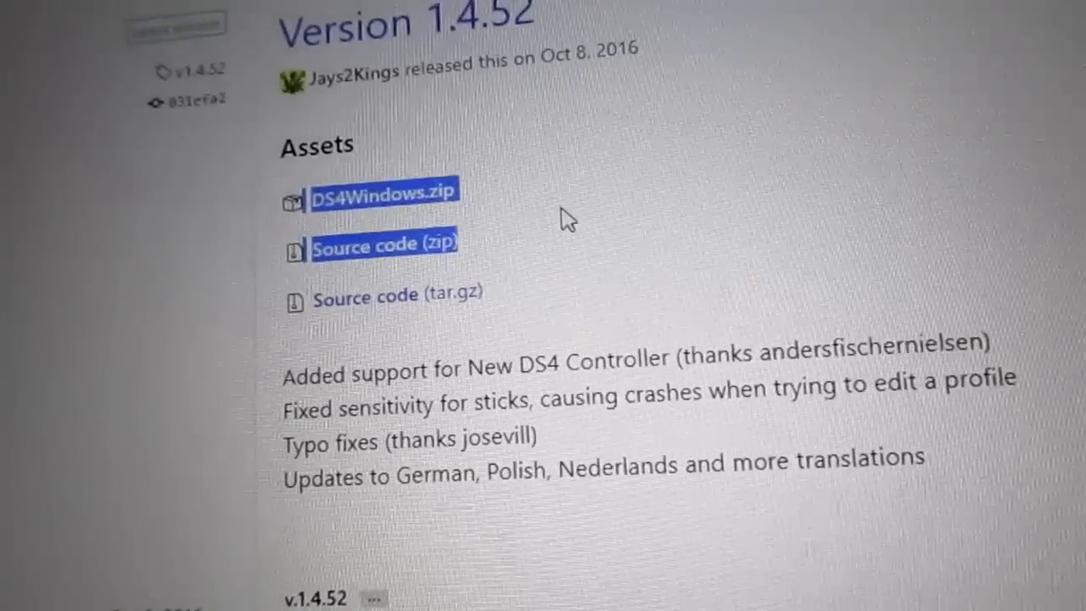
{"action": "scroll", "scroll_direction": "down", "scroll_amount": 3}
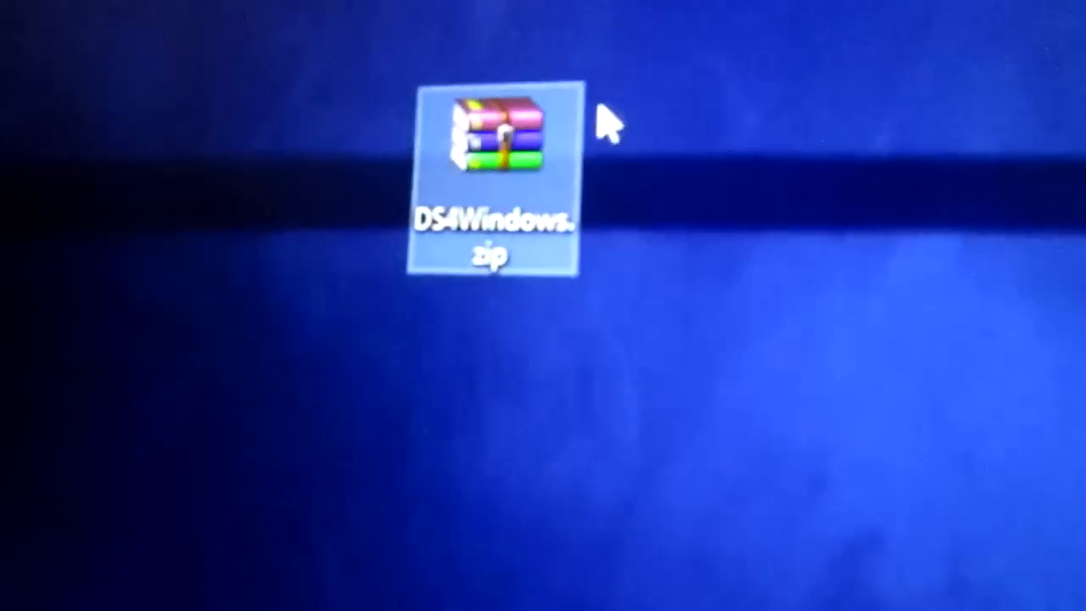
Step: Extract DS4Windows.zip on the desktop with Extract Here
{"action": "right_click", "coordinate": [492, 170]}
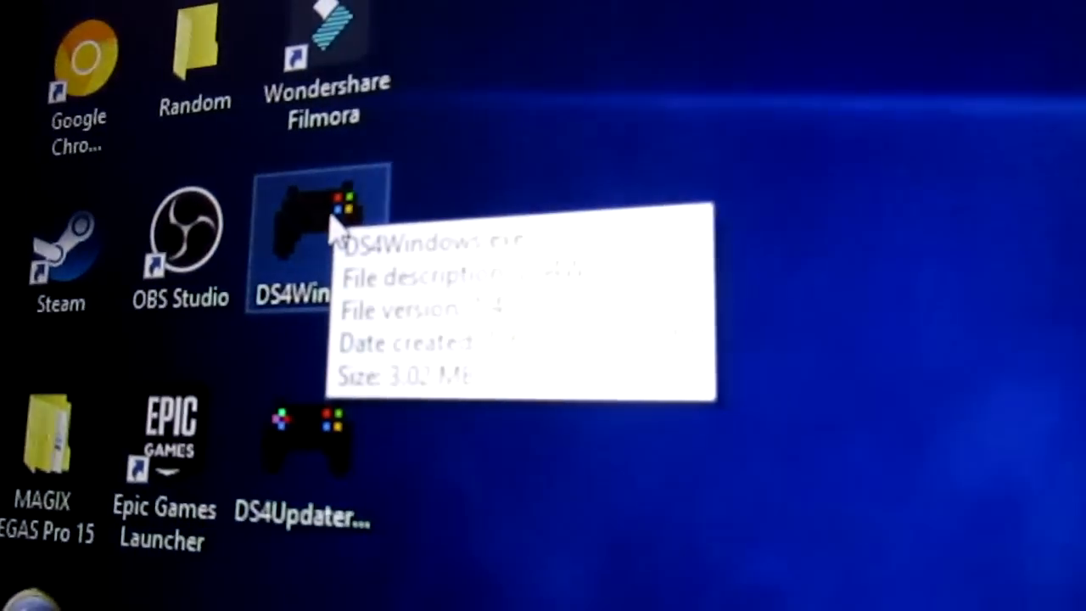
Step: Launch DS4Windows.exe from the desktop
{"action": "double_click", "coordinate": [321, 216]}
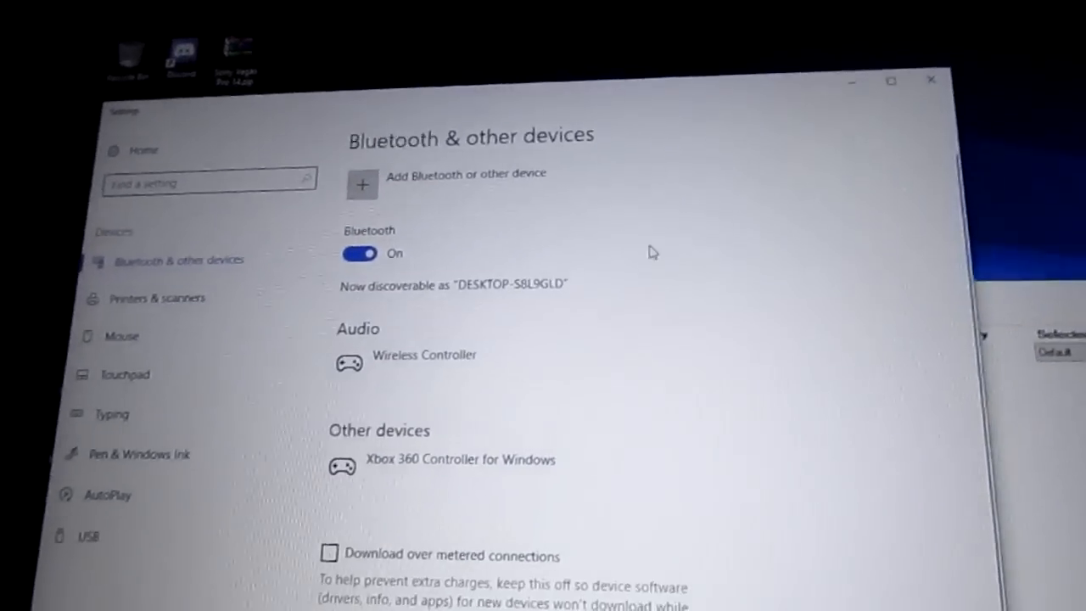
Step: Start adding a Bluetooth device from Bluetooth & other devices settings
{"action": "left_click", "coordinate": [362, 184]}
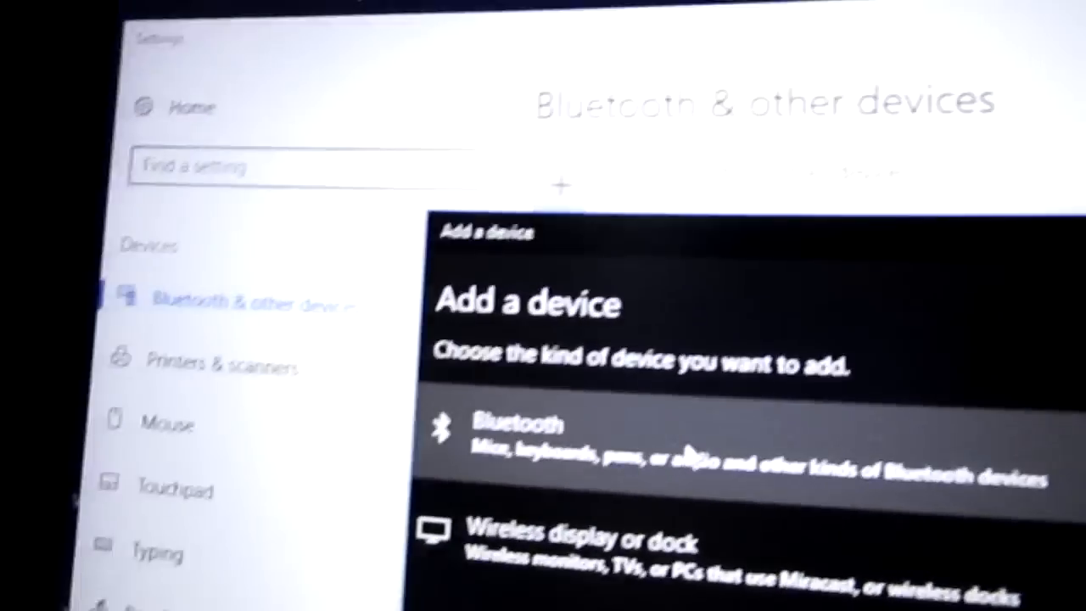
{"action": "left_click", "coordinate": [509, 437]}
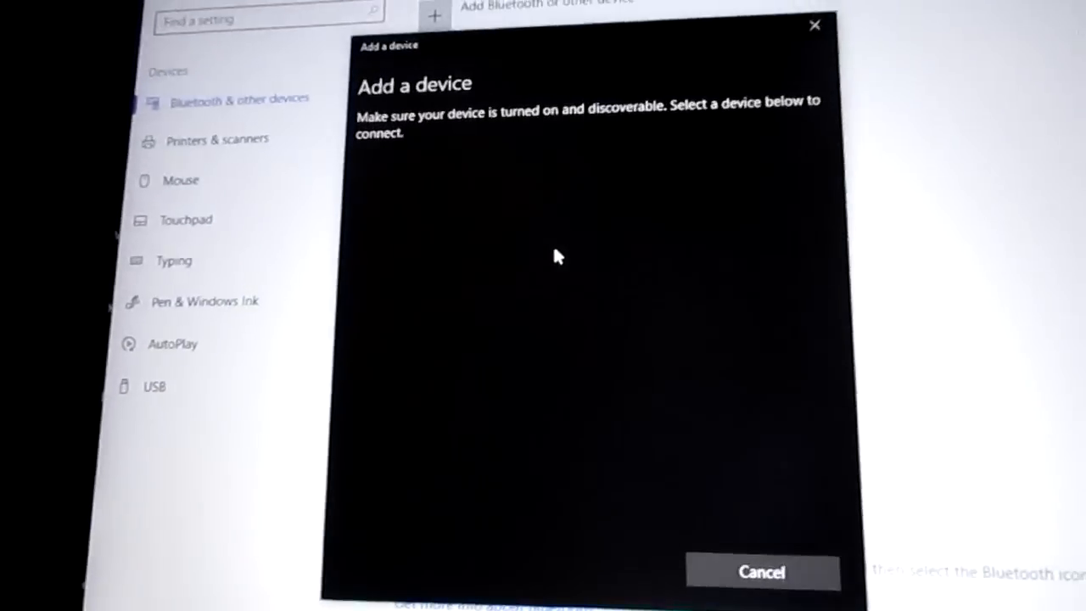
{"action": "left_click", "coordinate": [760, 571]}
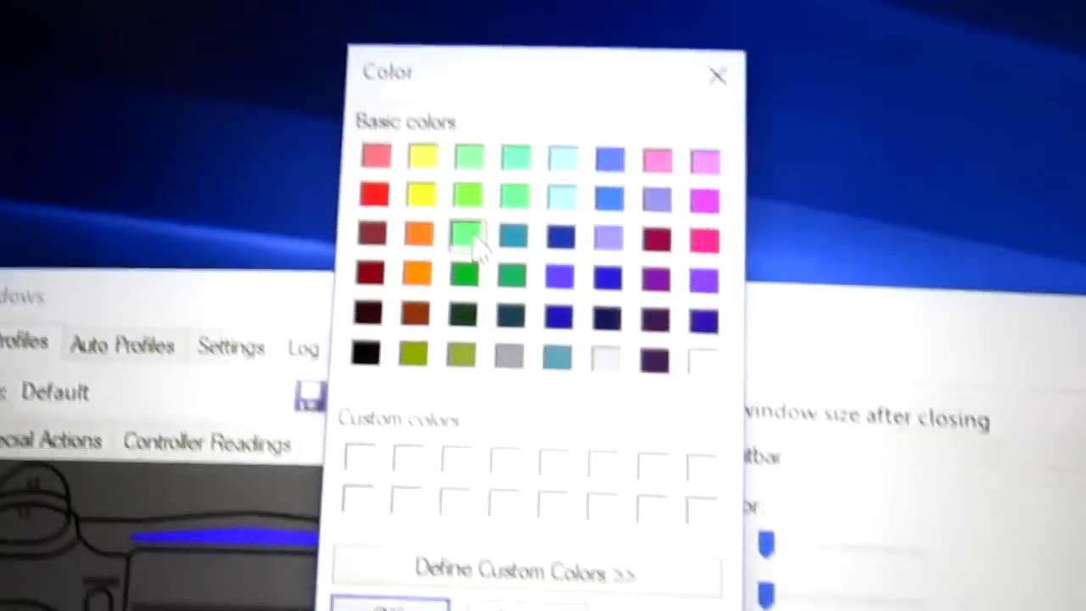
Step: Choose bright green as the light bar colour and confirm
{"action": "left_click", "coordinate": [462, 240]}
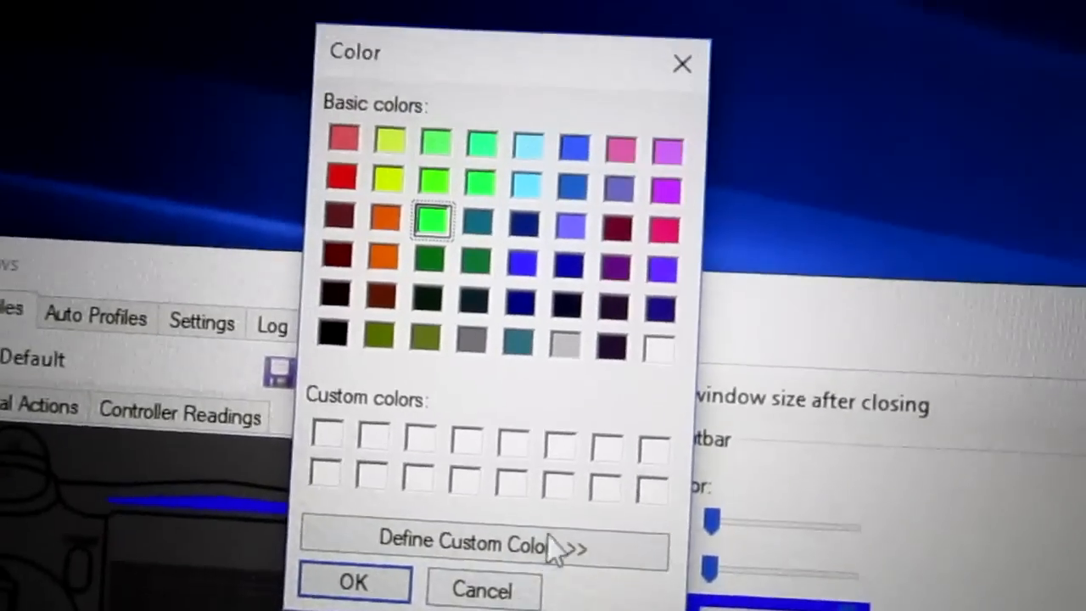
{"action": "left_click", "coordinate": [353, 583]}
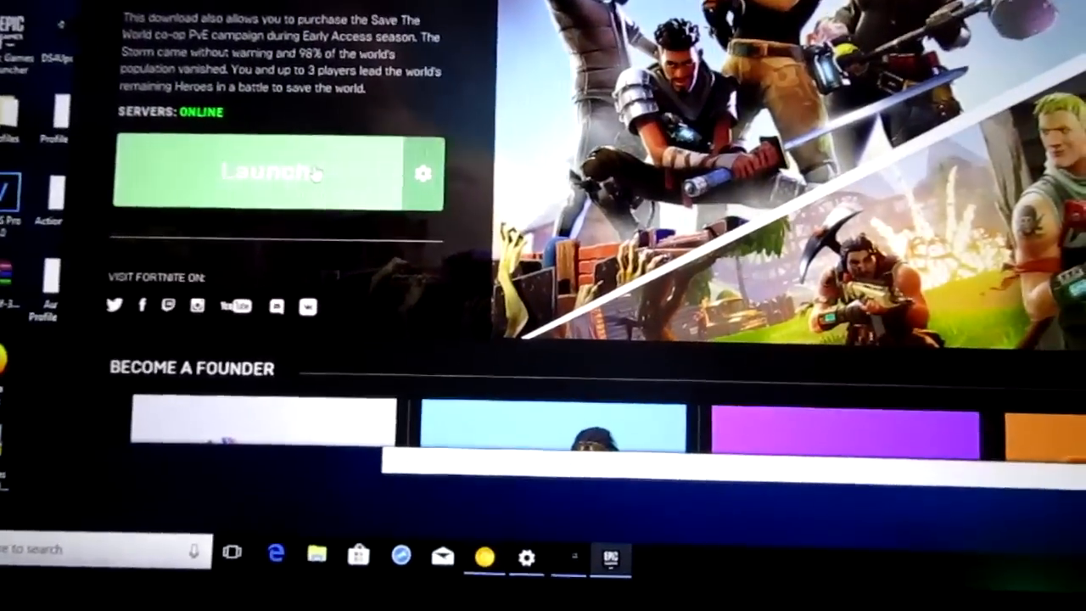
Step: Launch Fortnite from its Epic Games Launcher page
{"action": "left_click", "coordinate": [271, 173]}
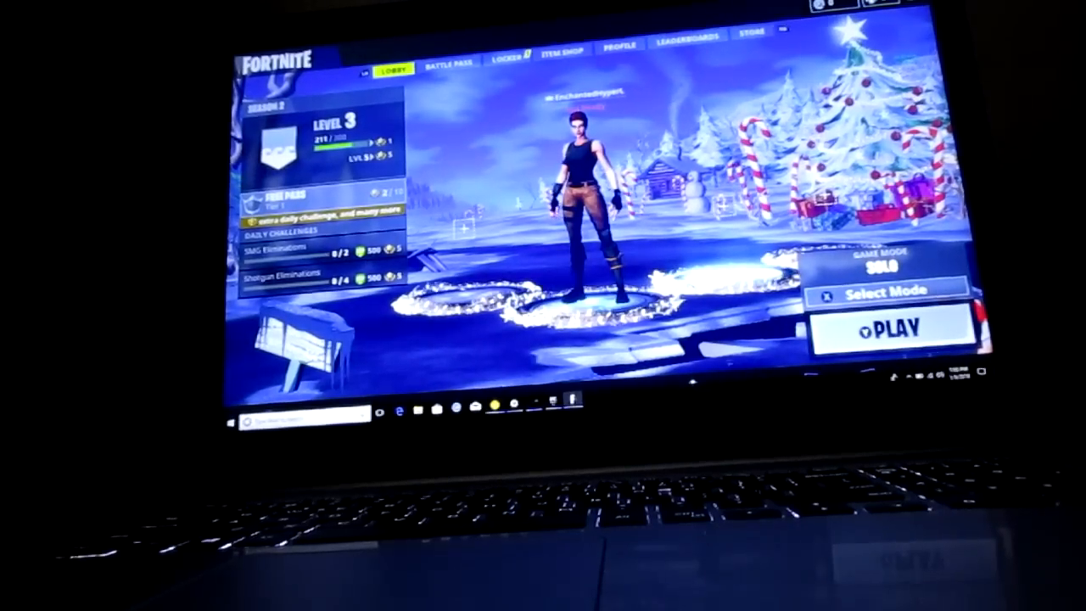
Step: Press Play in the Solo lobby to begin matchmaking
{"action": "left_click", "coordinate": [891, 330]}
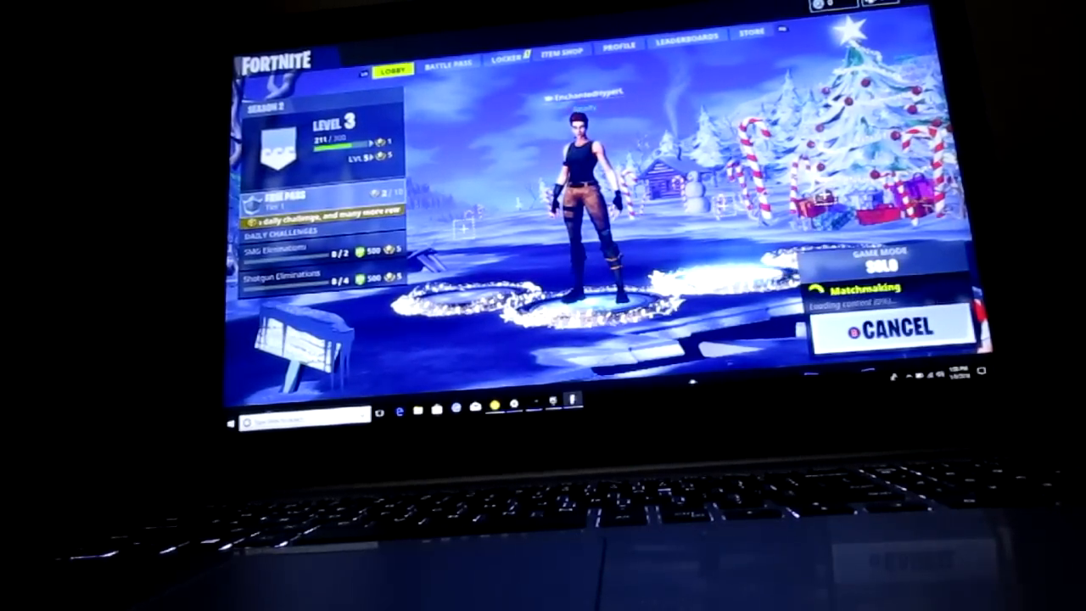